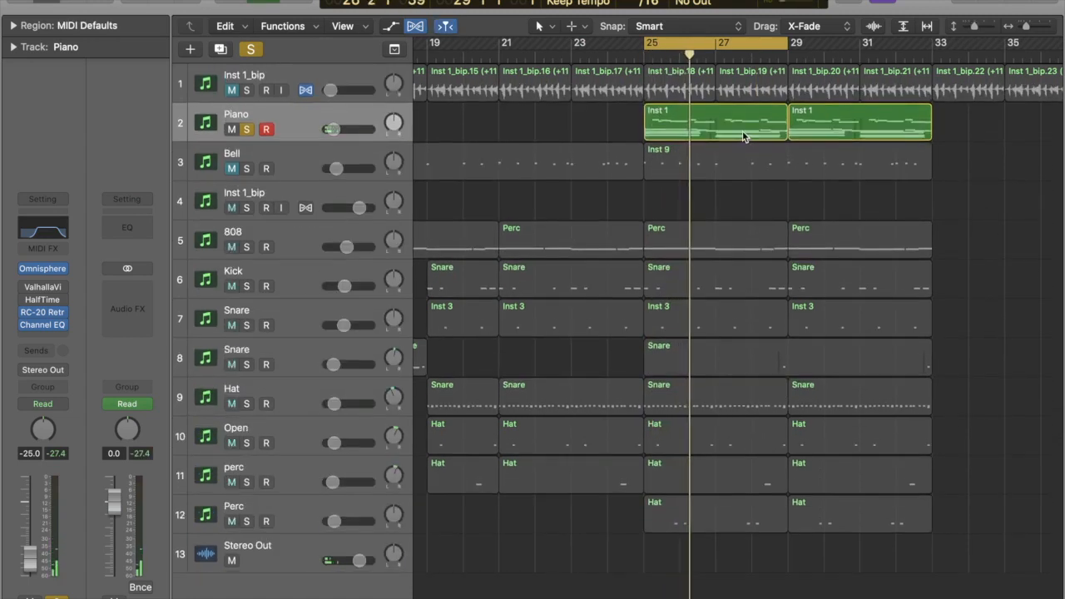
Bounce the first Piano region in place to a new track, muting the original
double_click(713, 121)
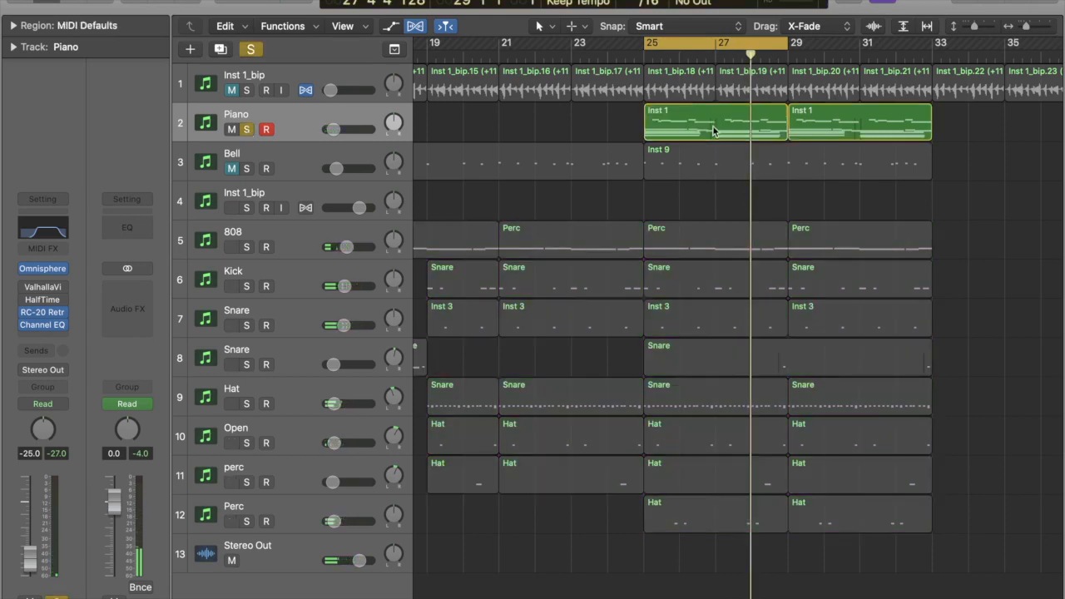
right_click(713, 121)
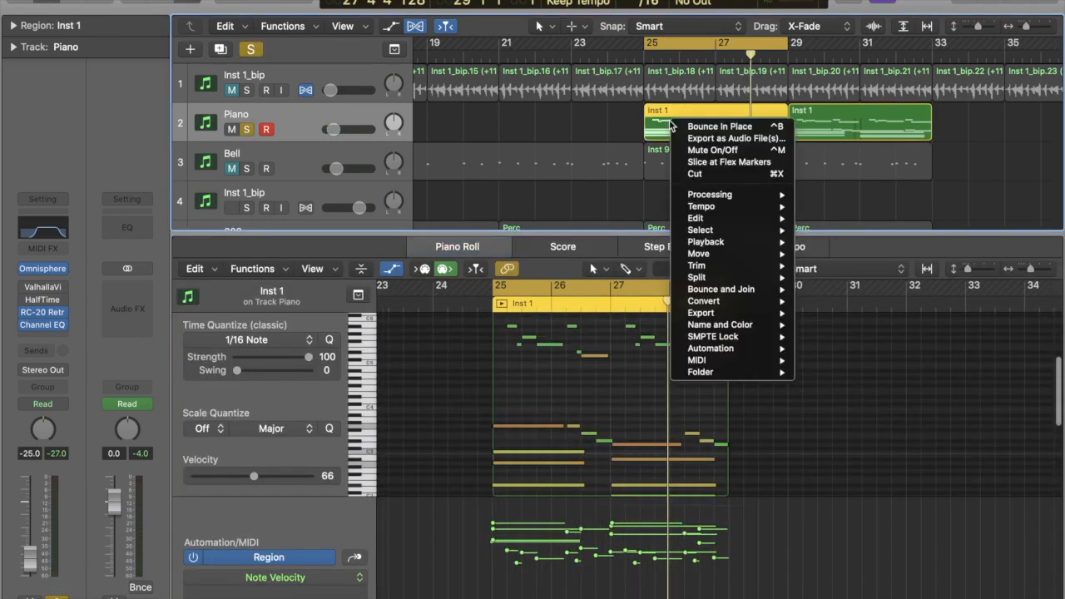
mouse_move(719, 126)
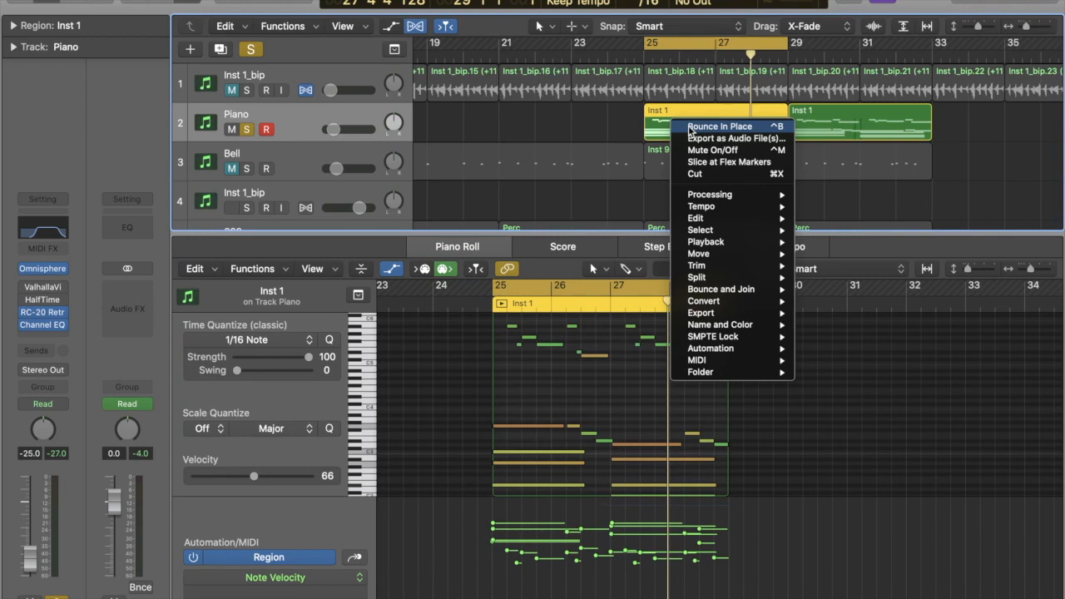
click(720, 126)
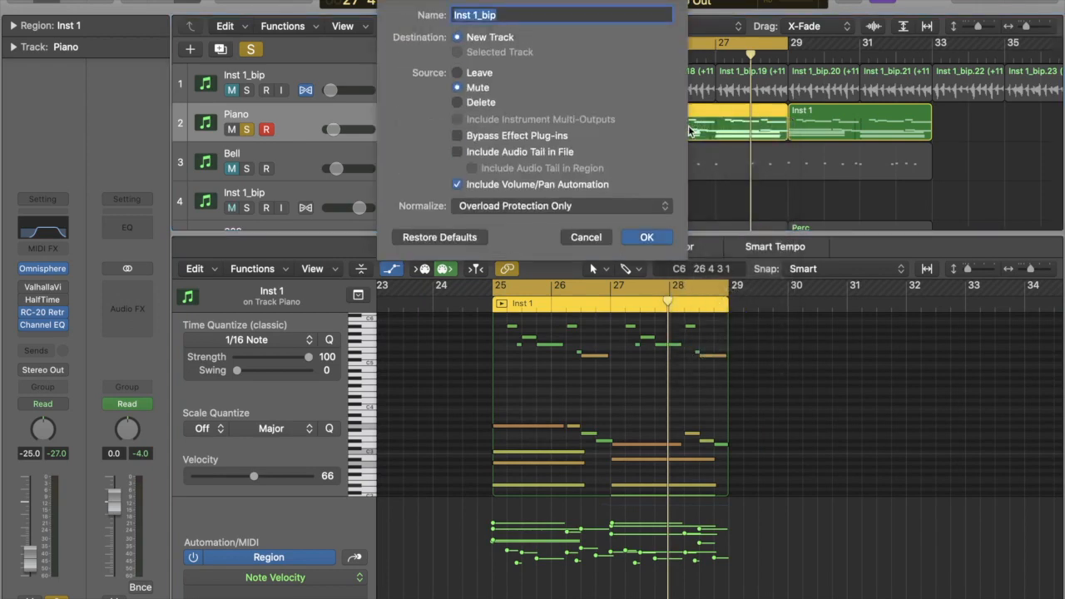
click(646, 238)
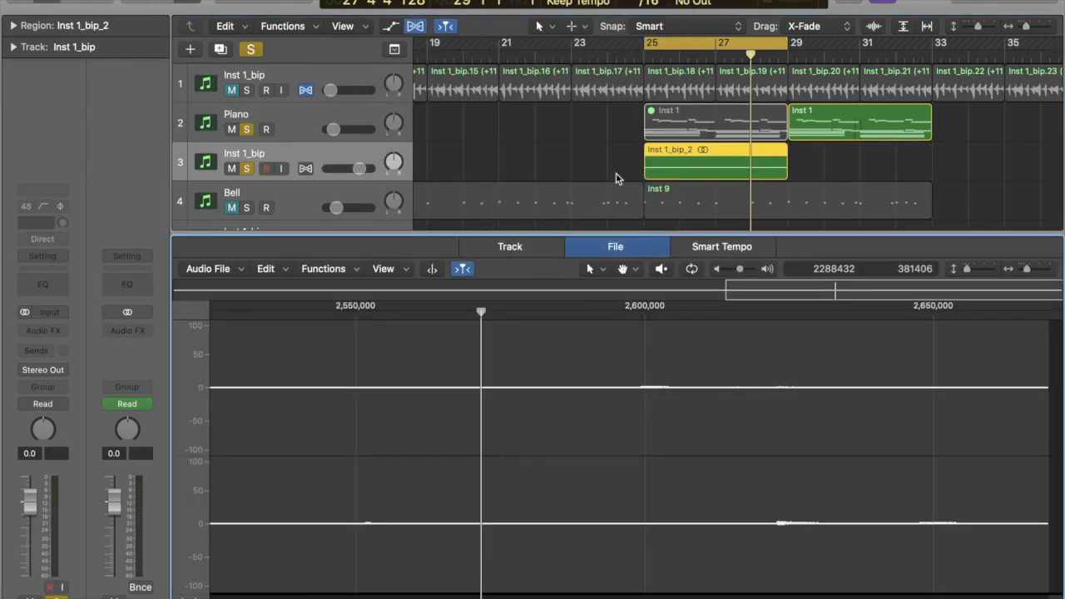
Remove the bounced Inst 1_bip_2 audio region from the new track
click(323, 268)
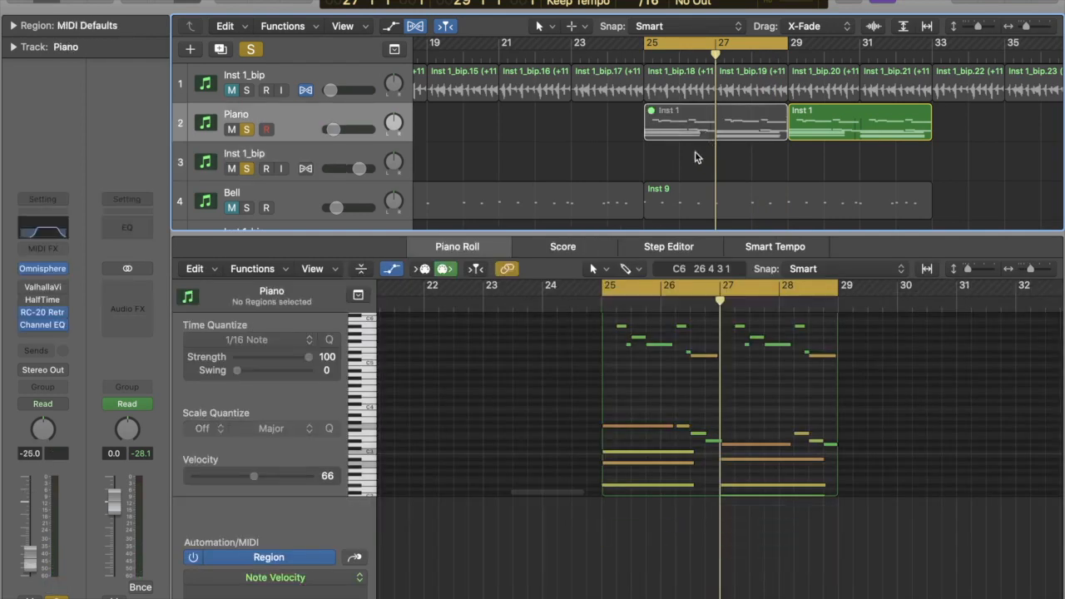
mouse_move(757, 405)
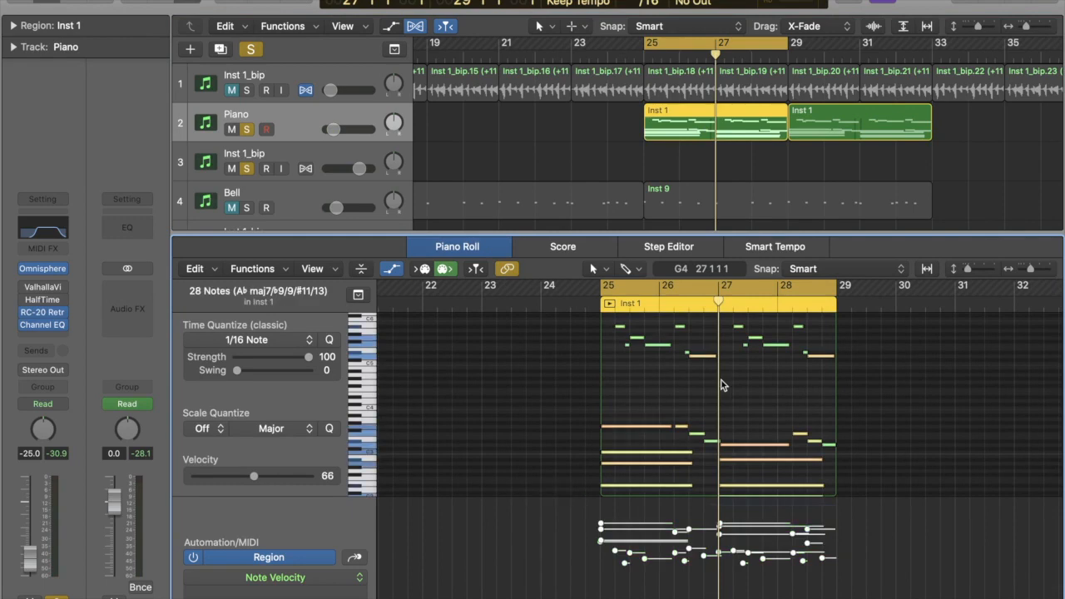
Apply the Reverse Position MIDI transform to the Piano region's 28 notes
click(252, 268)
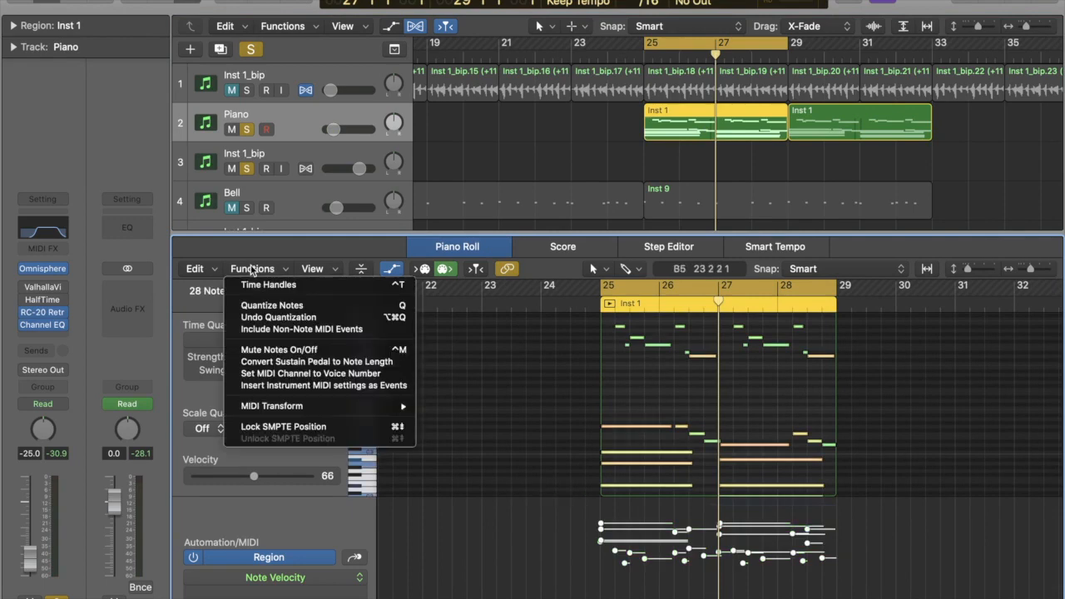
mouse_move(271, 405)
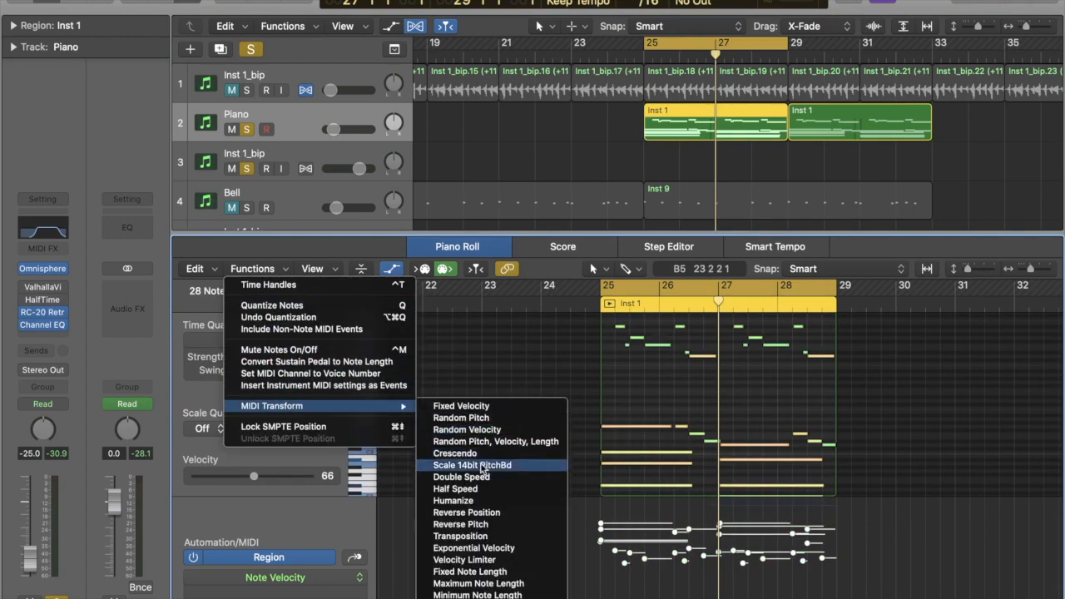
click(466, 511)
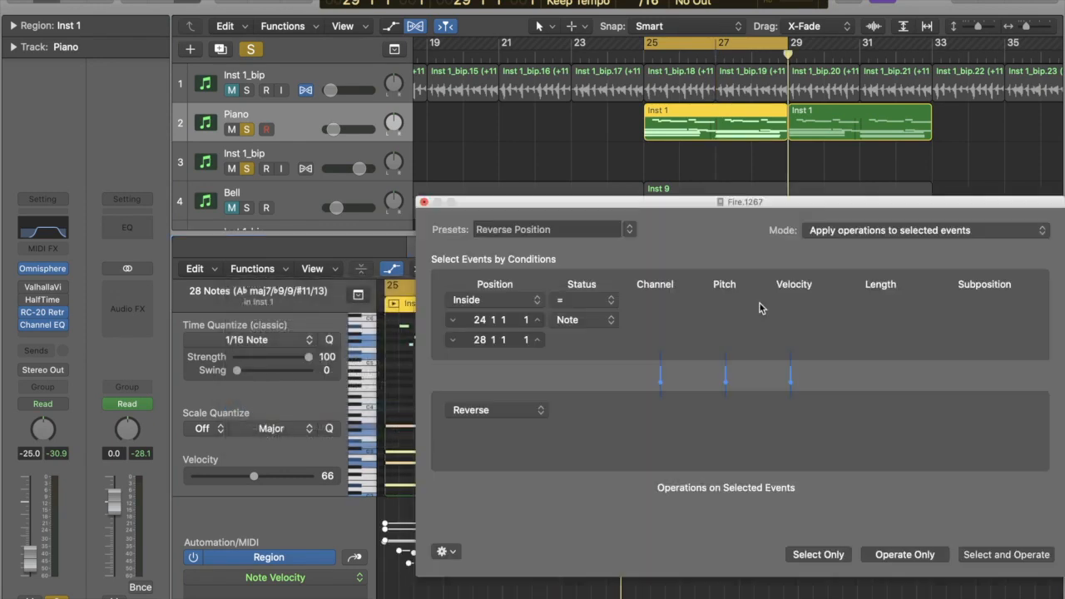
click(479, 319)
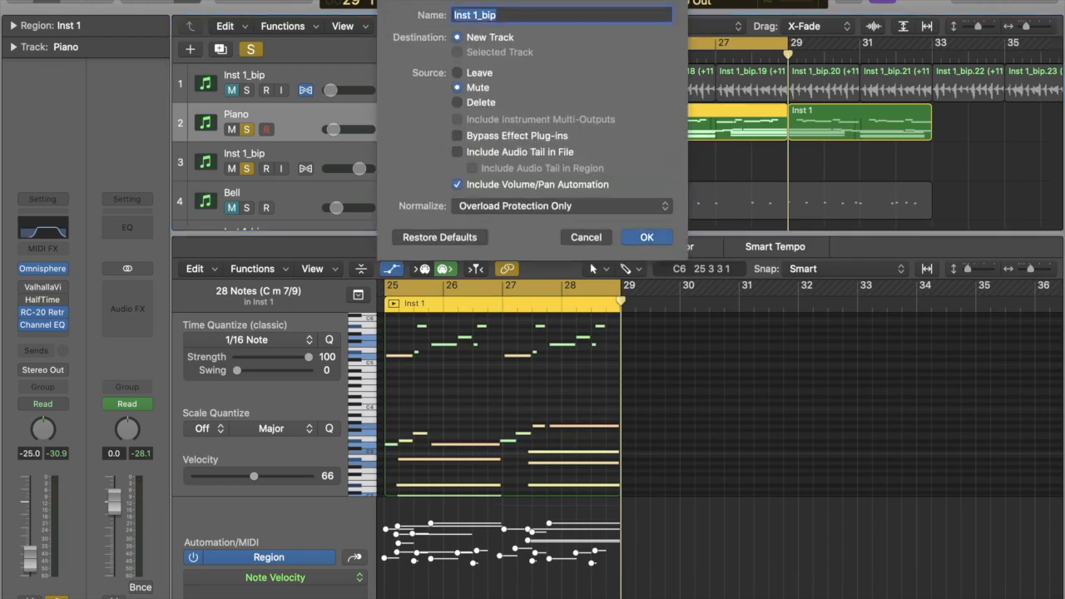
Bounce the reversed region as Inst 1_bip_3 and open its audio Functions menu
click(647, 237)
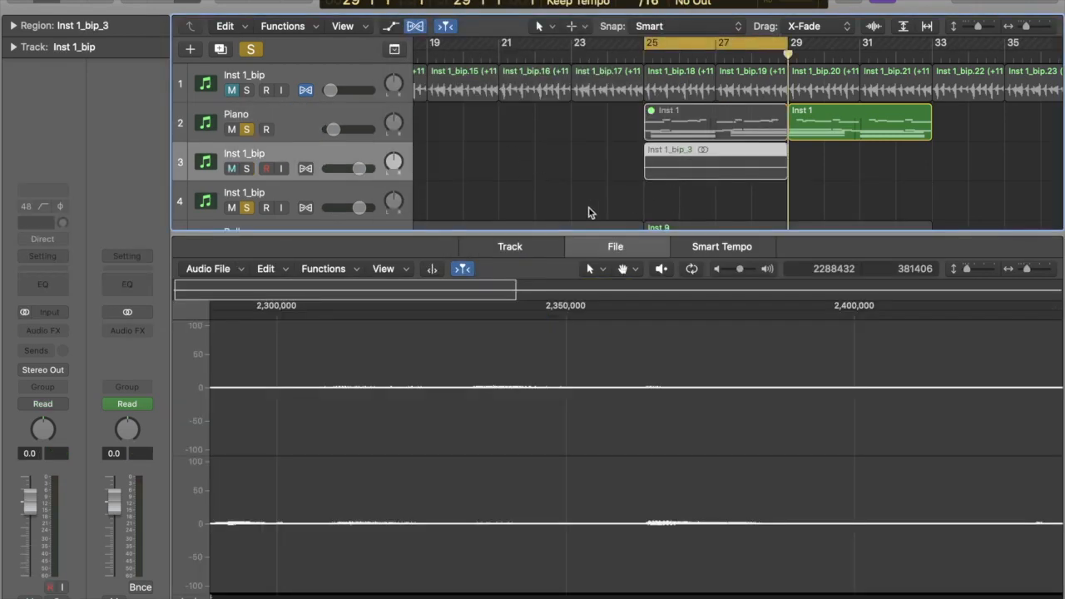
click(714, 166)
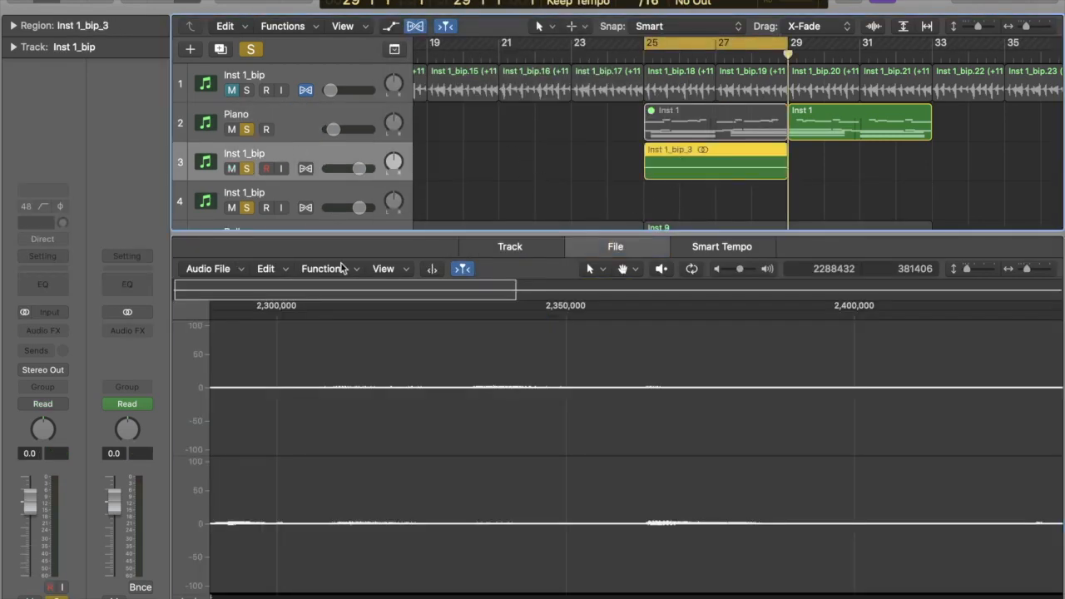
click(615, 246)
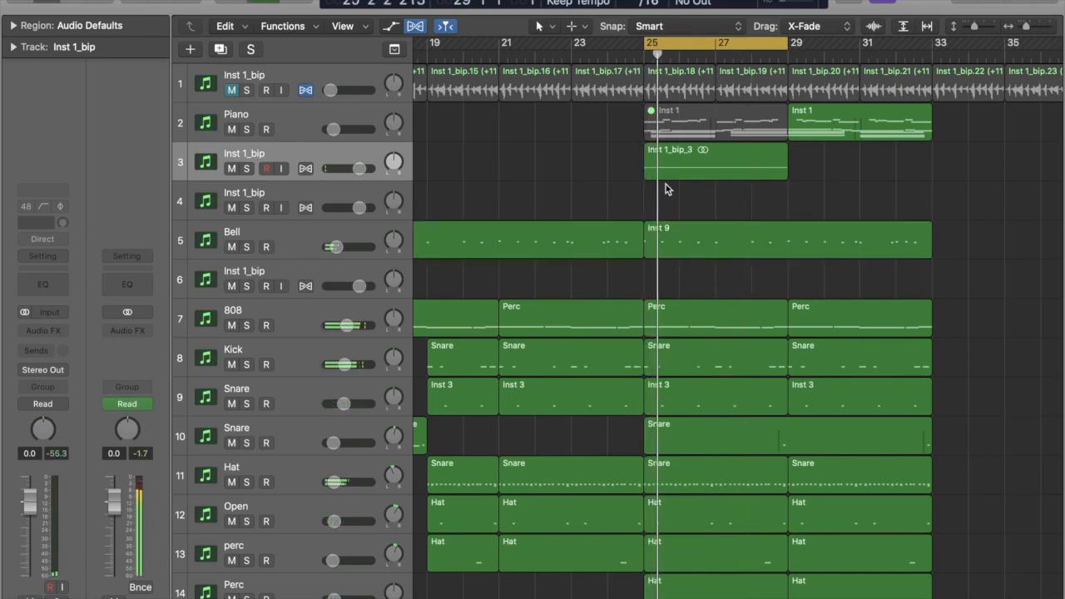
Select the bounced Inst 1_bip_3 audio region in the tracks area
click(714, 161)
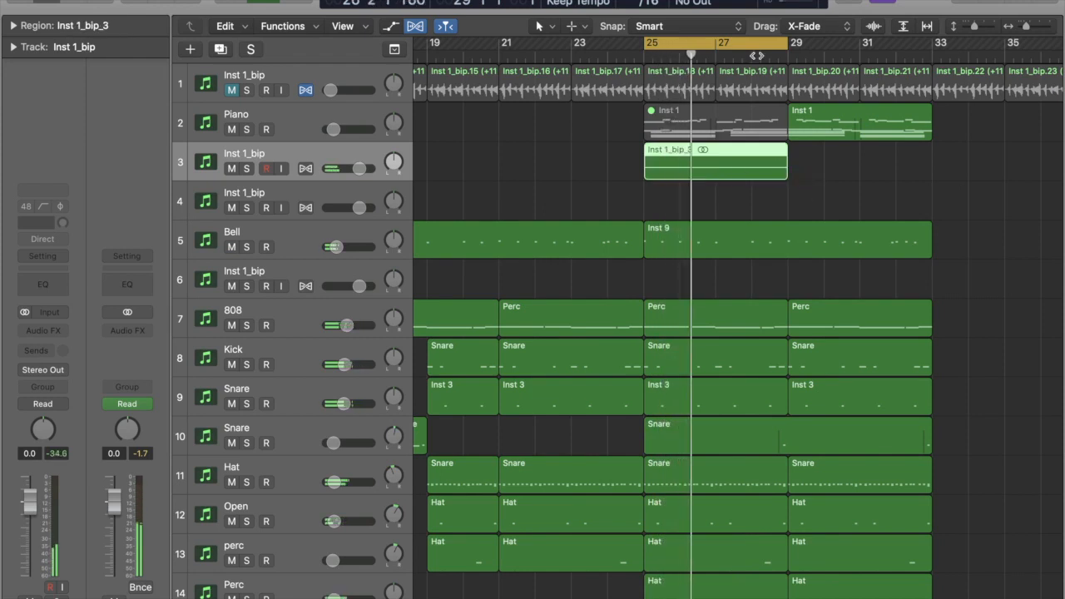